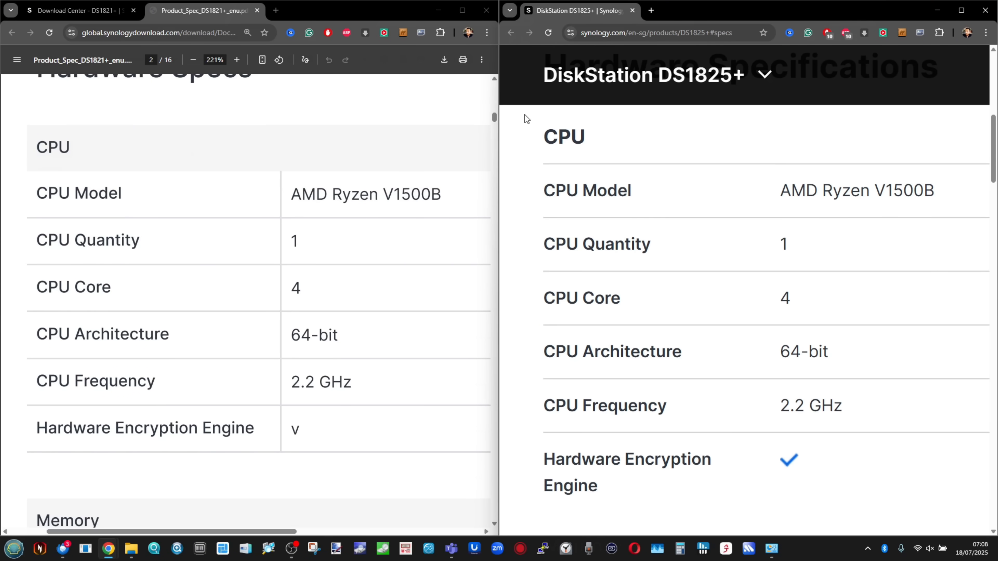
Scroll both spec pages past CPU and Memory to Storage: 8 bays each, DX517 vs DX525 expansion.
{"action": "scroll", "scroll_direction": "down", "scroll_amount": 3}
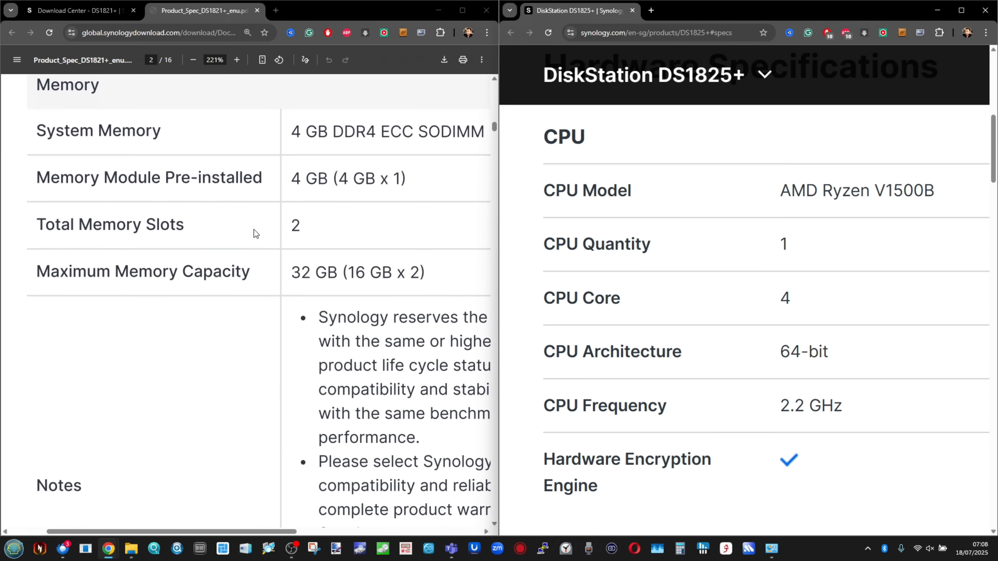
{"action": "scroll", "scroll_direction": "down", "scroll_amount": 3}
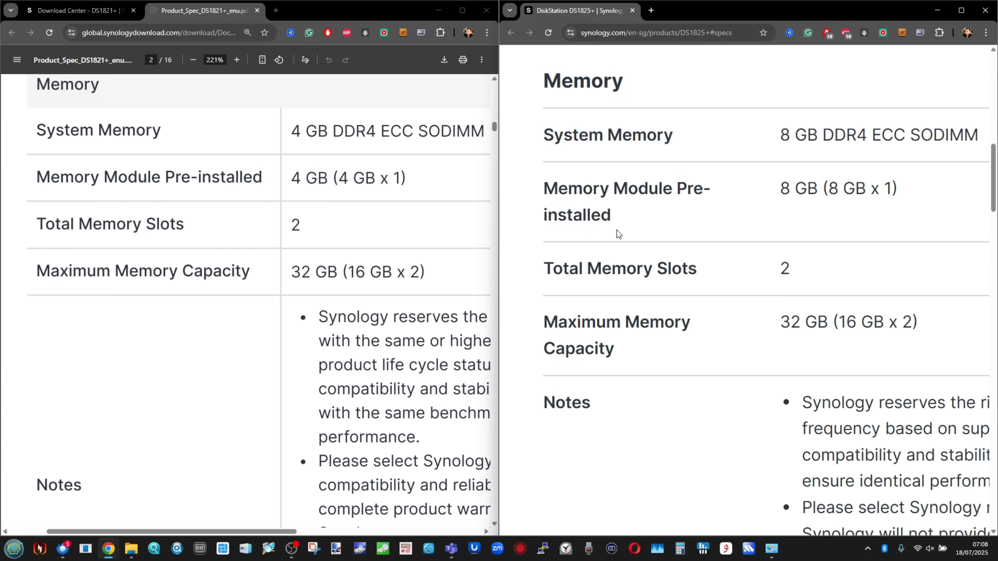
{"action": "scroll", "scroll_direction": "down", "scroll_amount": 3}
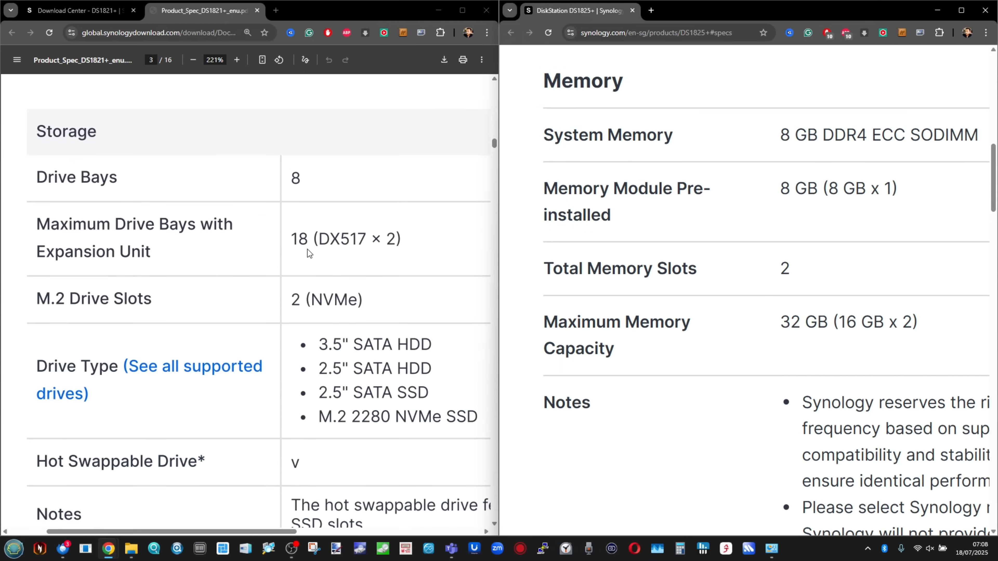
{"action": "scroll", "scroll_direction": "down", "scroll_amount": 3}
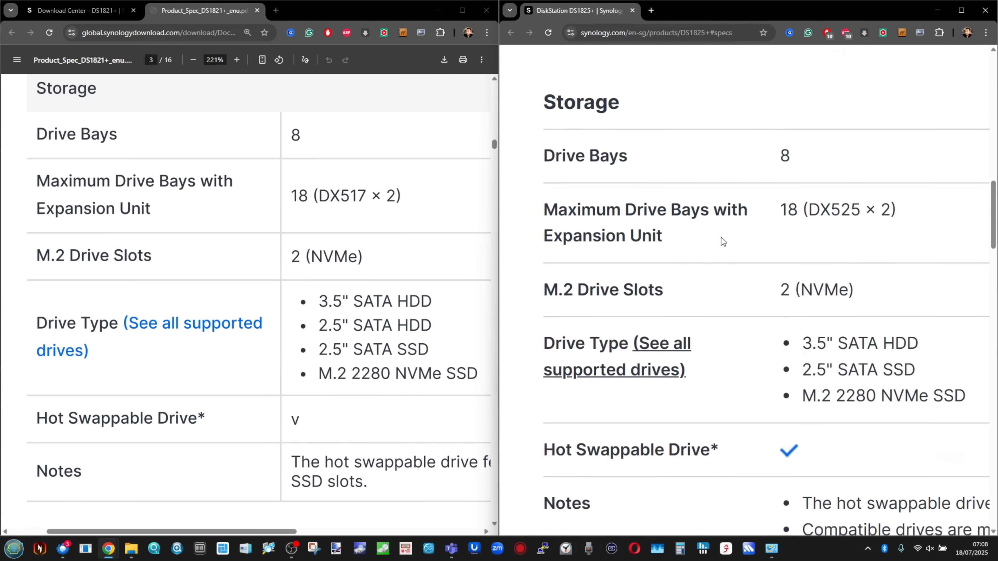
{"action": "scroll", "scroll_direction": "down", "scroll_amount": 3}
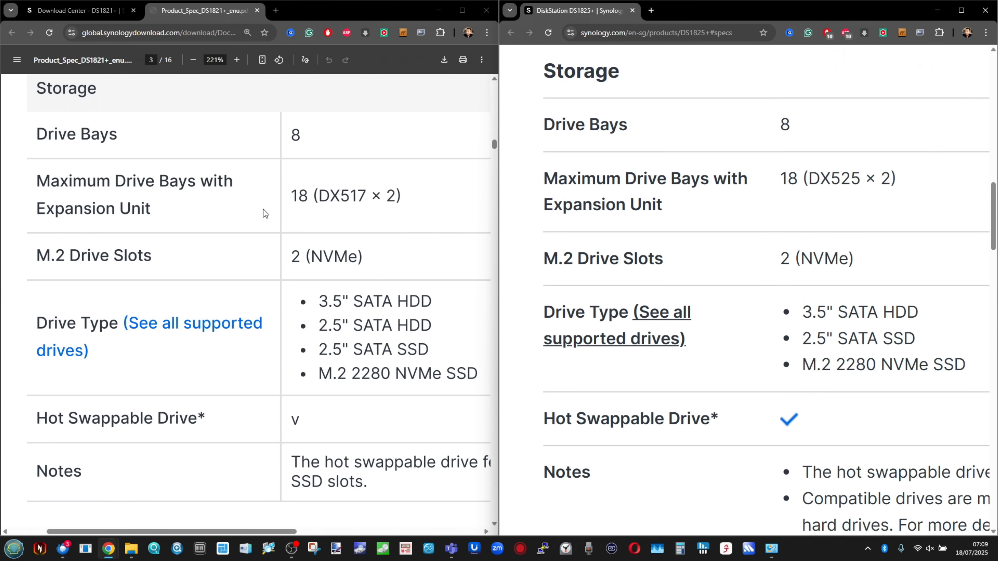
{"action": "scroll", "scroll_direction": "down", "scroll_amount": 3}
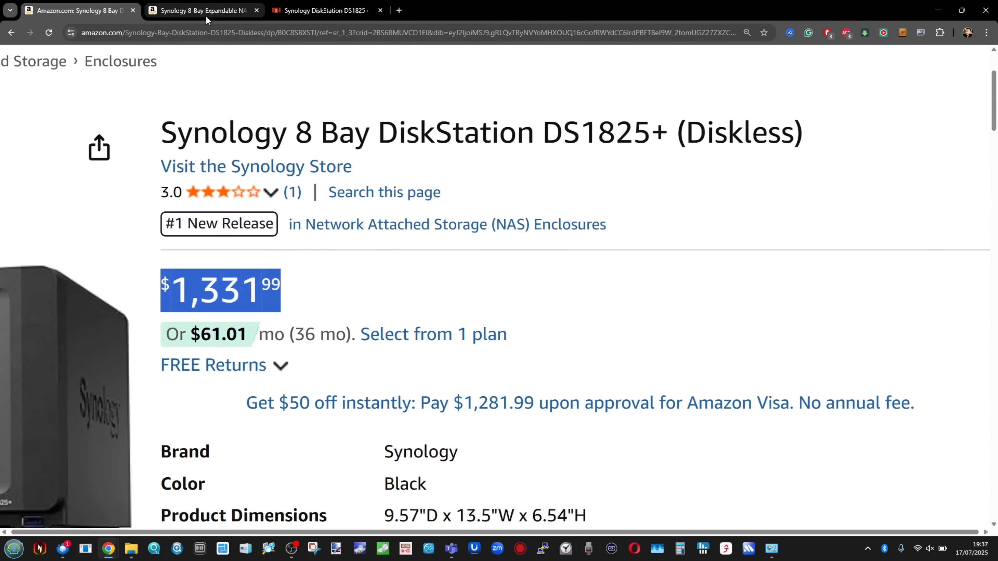
Switch to the amazon.co.uk DS1825+ kit listing at £1,298.63, then the next tab.
{"action": "left_click", "coordinate": [203, 11]}
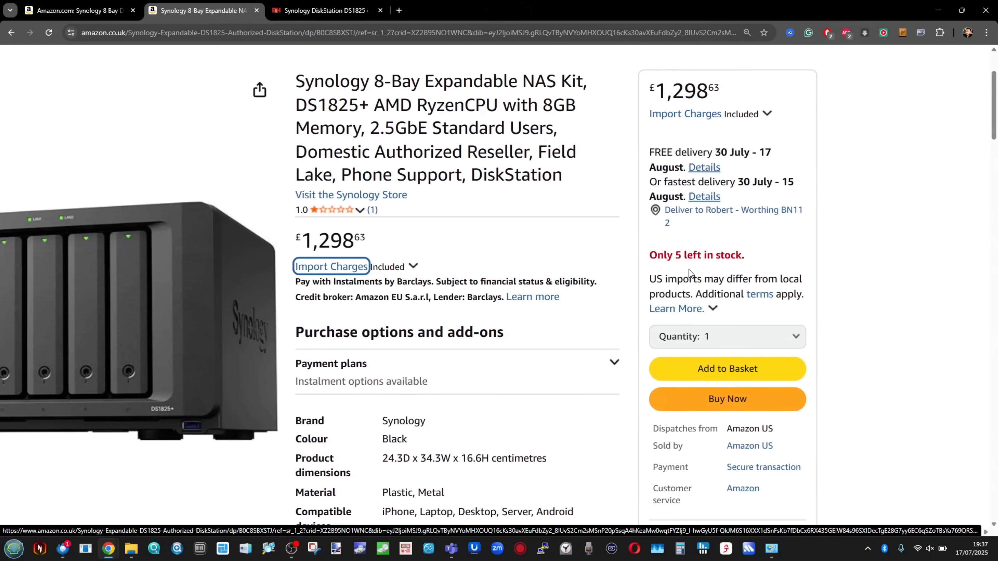
{"action": "left_click", "coordinate": [325, 11]}
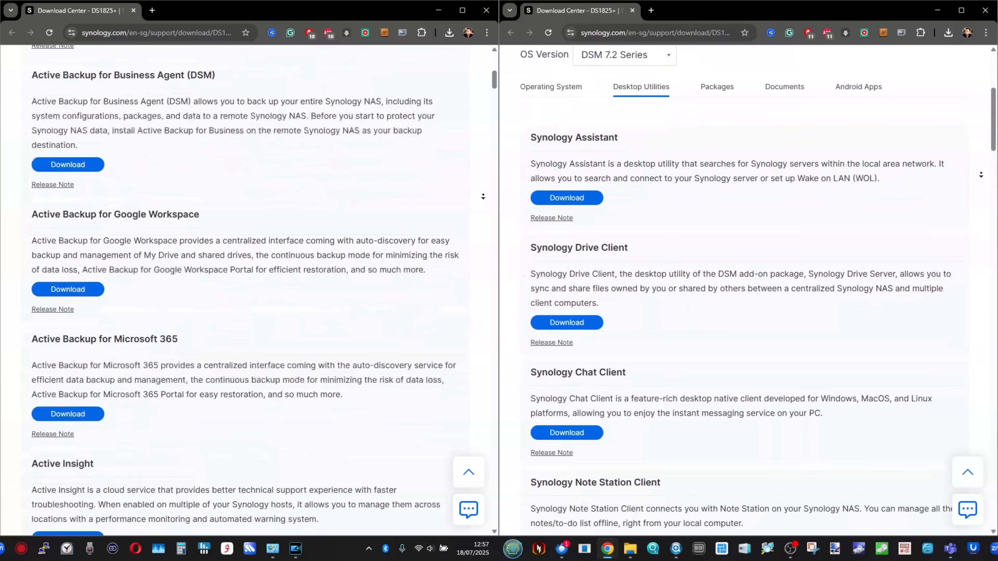
Scroll the Packages and Desktop Utilities lists to Note Station, OAuth Service, PACS and NFS Plug-in.
{"action": "scroll", "scroll_direction": "down", "scroll_amount": 3}
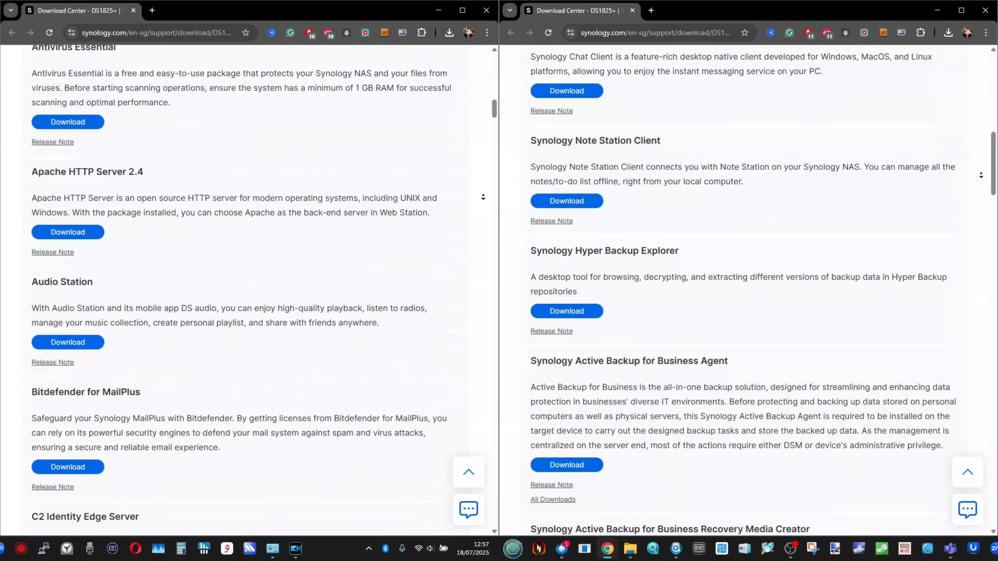
{"action": "scroll", "scroll_direction": "down", "scroll_amount": 3}
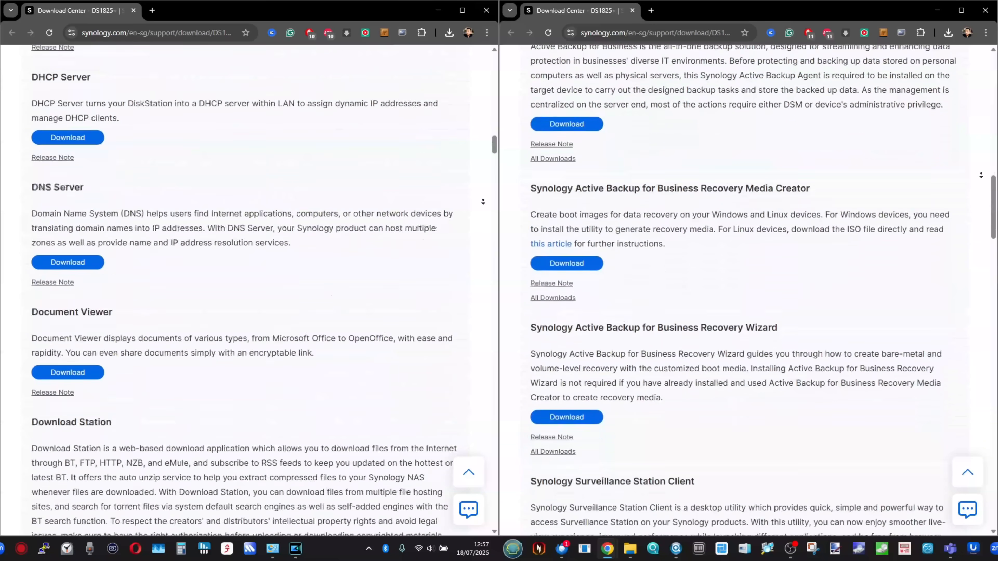
{"action": "scroll", "scroll_direction": "down", "scroll_amount": 3}
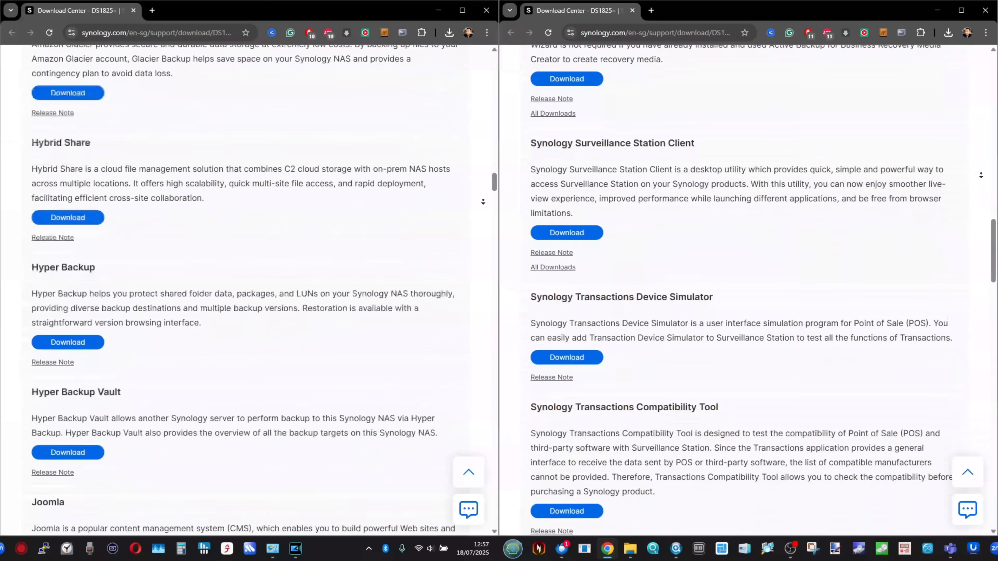
{"action": "scroll", "scroll_direction": "down", "scroll_amount": 3}
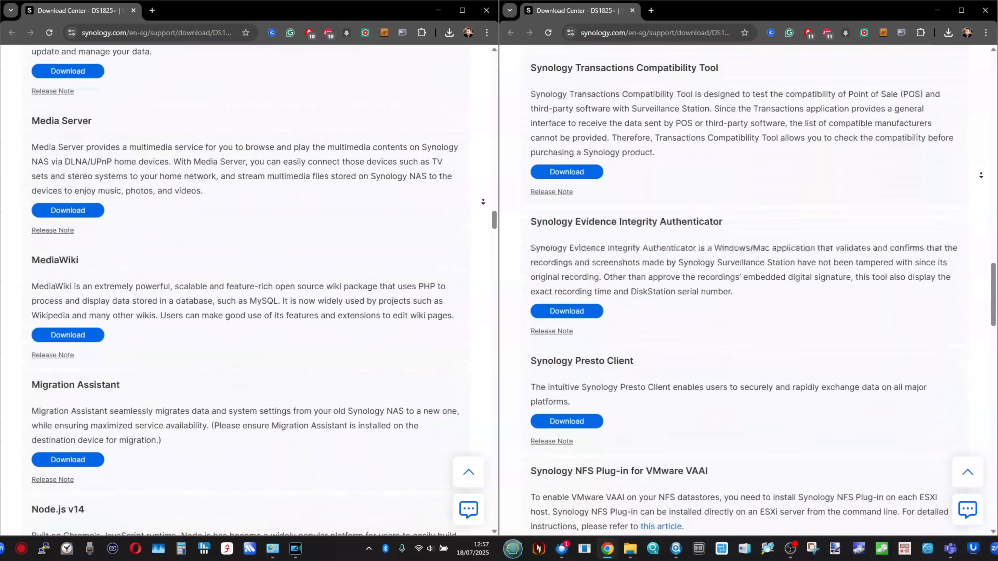
{"action": "scroll", "scroll_direction": "down", "scroll_amount": 3}
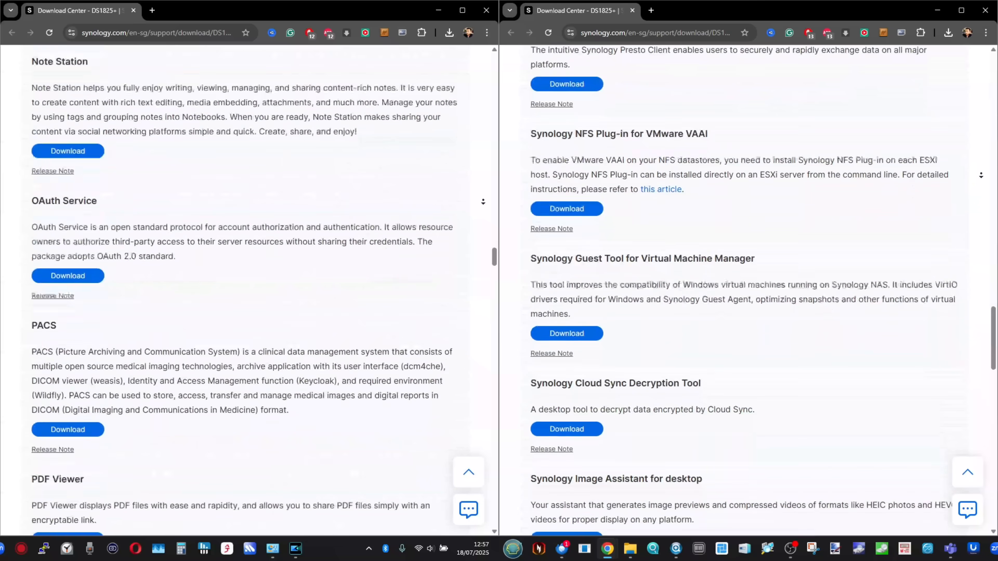
{"action": "scroll", "scroll_direction": "down", "scroll_amount": 3}
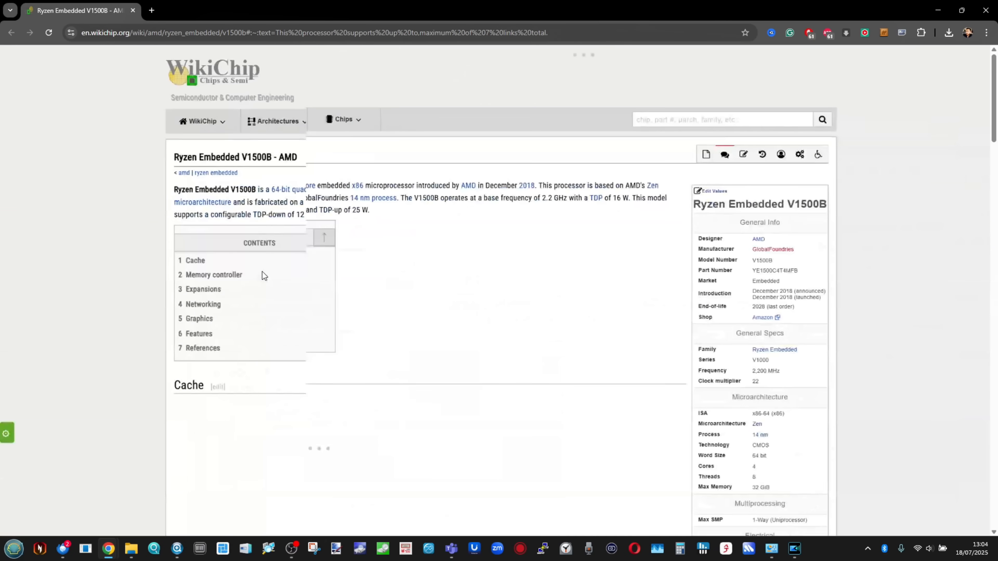
Scroll the V1500B page to its memory controller and 16 PCIe Gen 3 lane expansions.
{"action": "scroll", "scroll_direction": "down", "scroll_amount": 3}
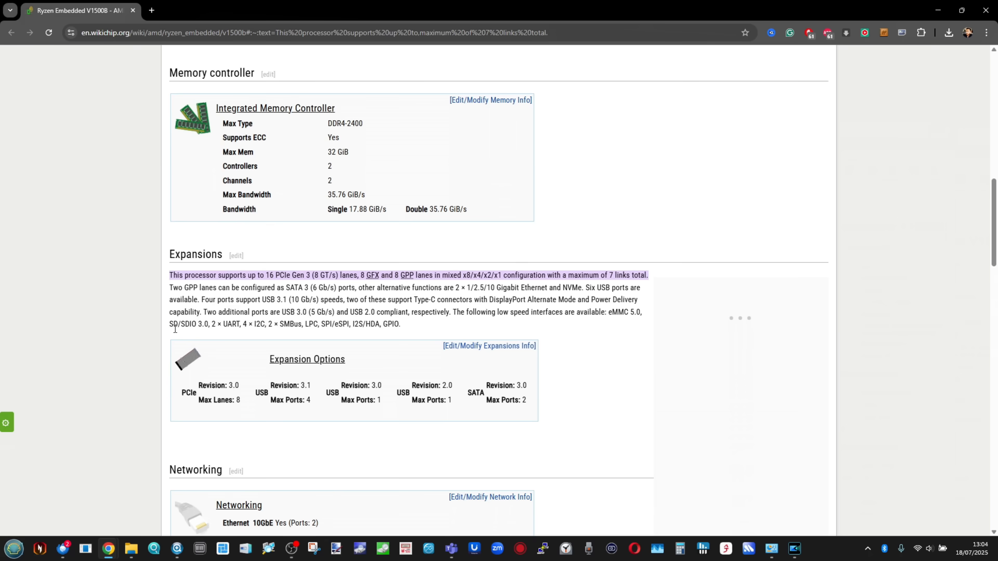